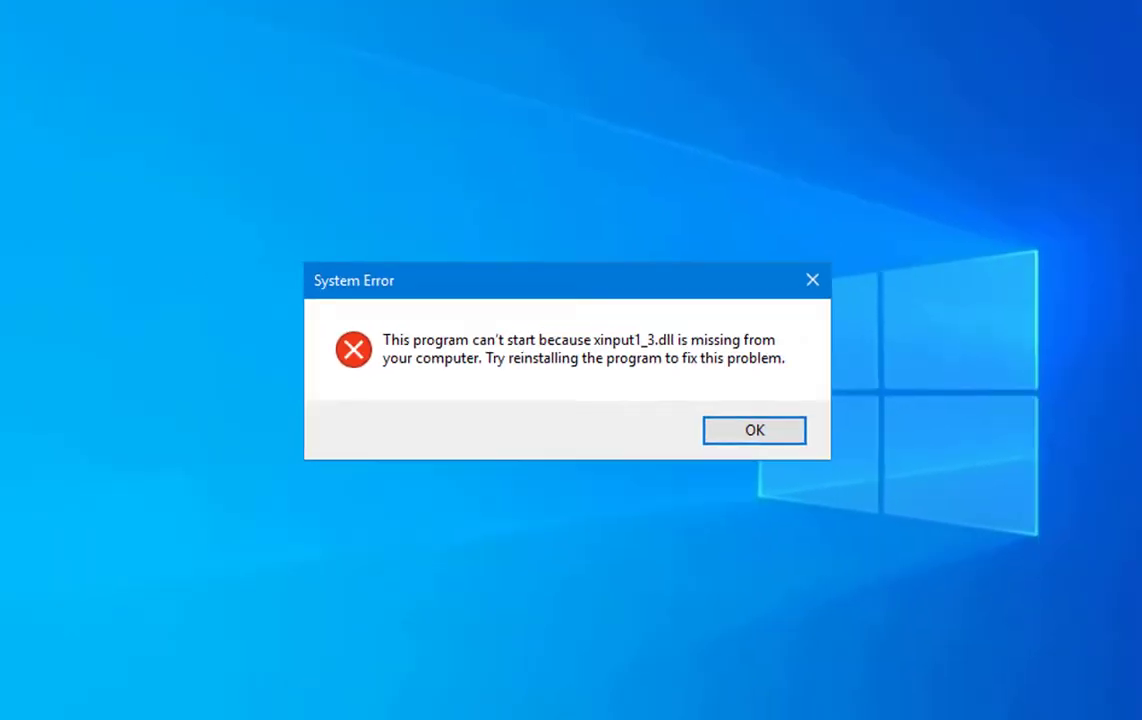
Step: Dismiss the missing xinput1_3.dll System Error dialog
{"action": "left_click", "coordinate": [753, 430]}
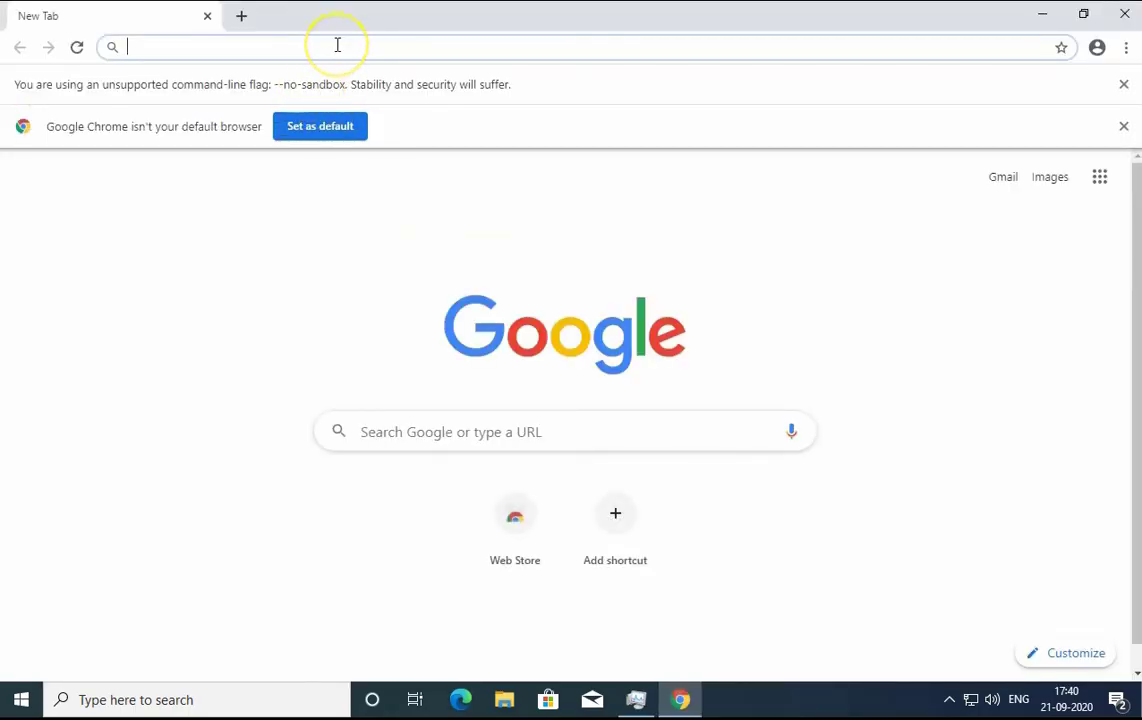
Step: Search Google for DirectX and open Microsoft's End-User Runtime Web Installer page
{"action": "type", "text": "direct x download for windows 10"}
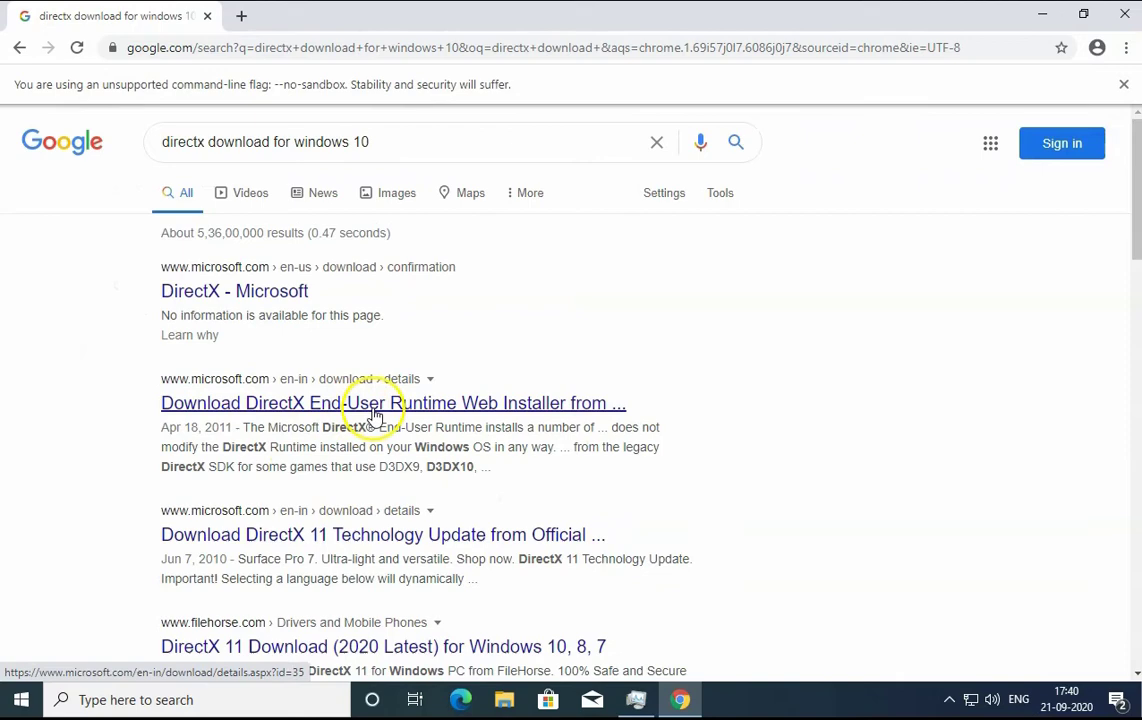
{"action": "left_click", "coordinate": [393, 403]}
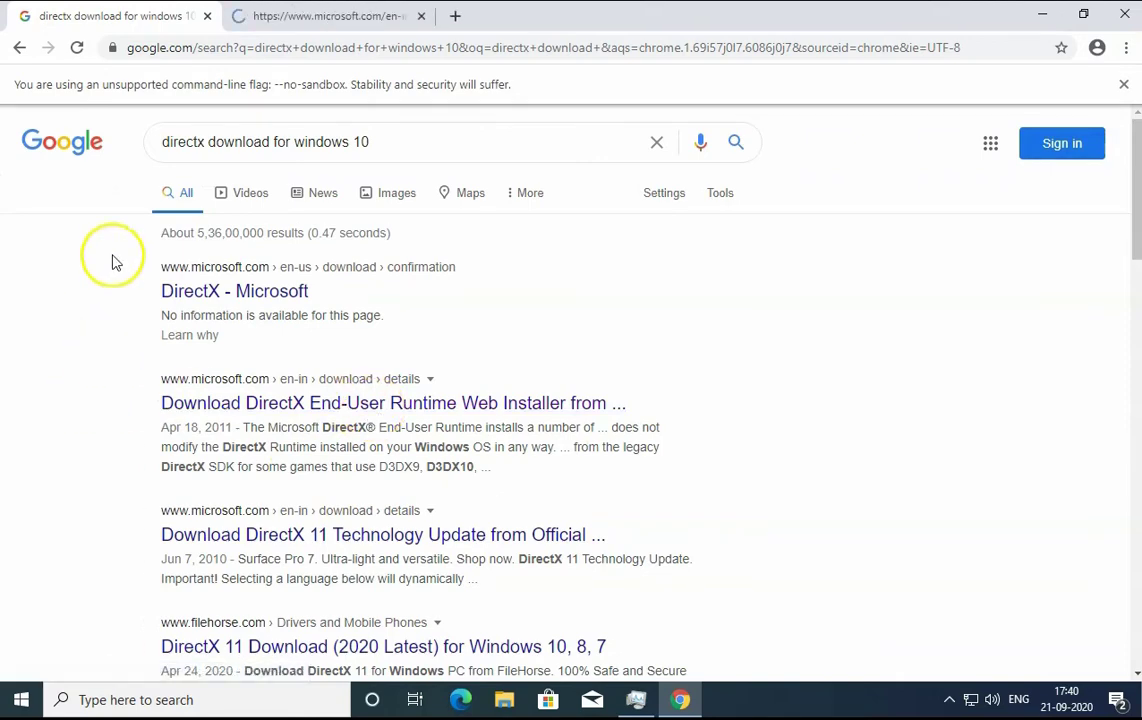
{"action": "left_click", "coordinate": [393, 402]}
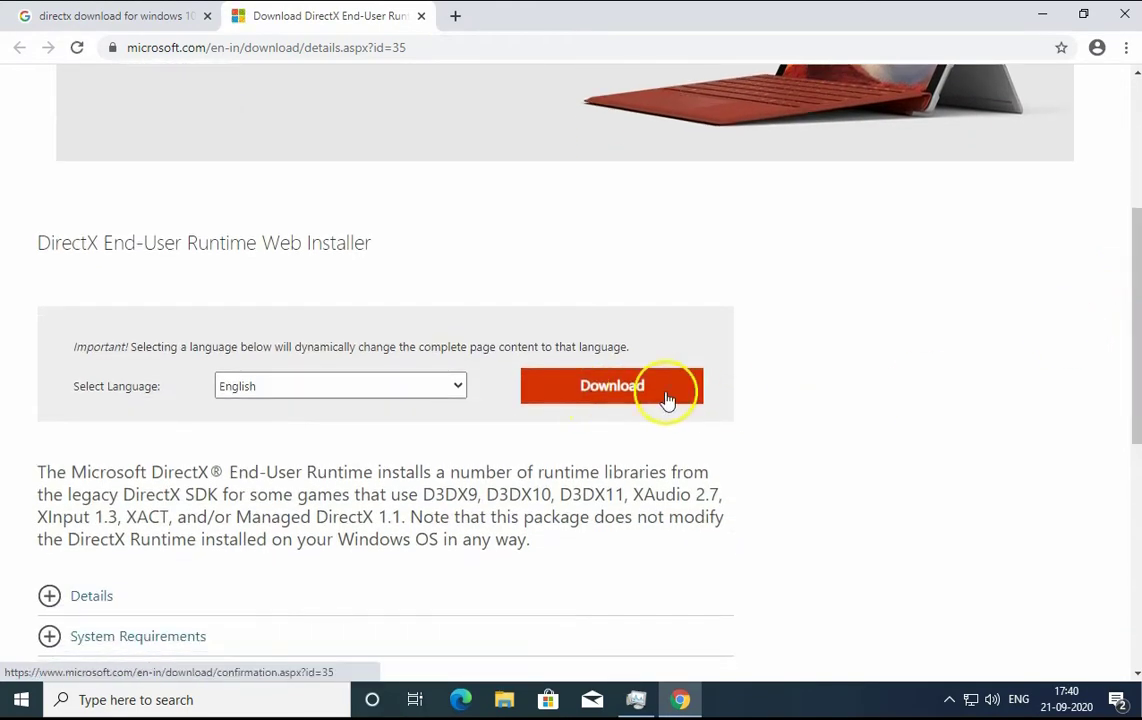
Step: Download dxwebsetup.exe and launch the installer
{"action": "left_click", "coordinate": [611, 385]}
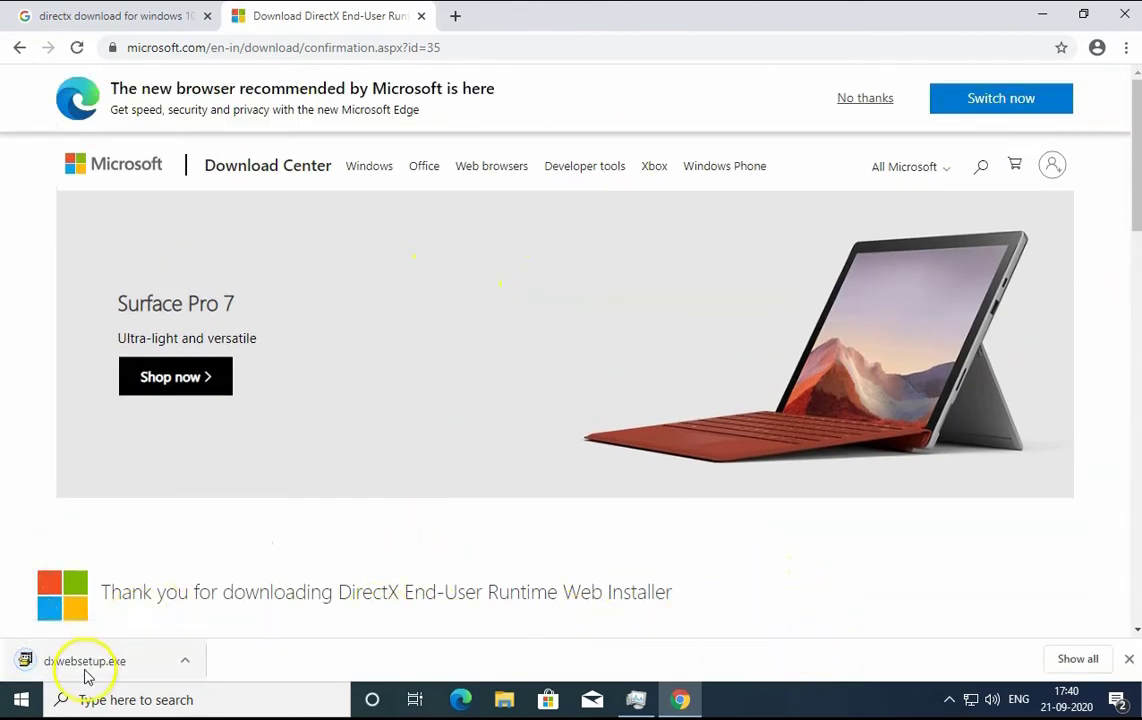
{"action": "left_click", "coordinate": [86, 660]}
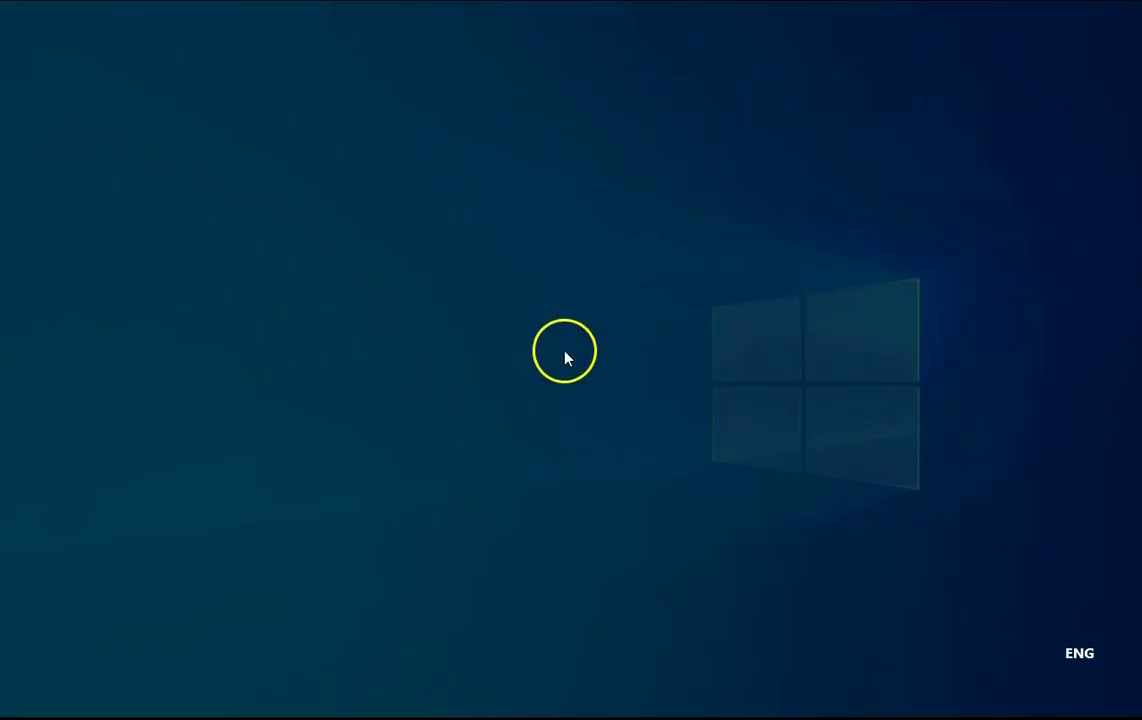
{"action": "mouse_move", "coordinate": [510, 478]}
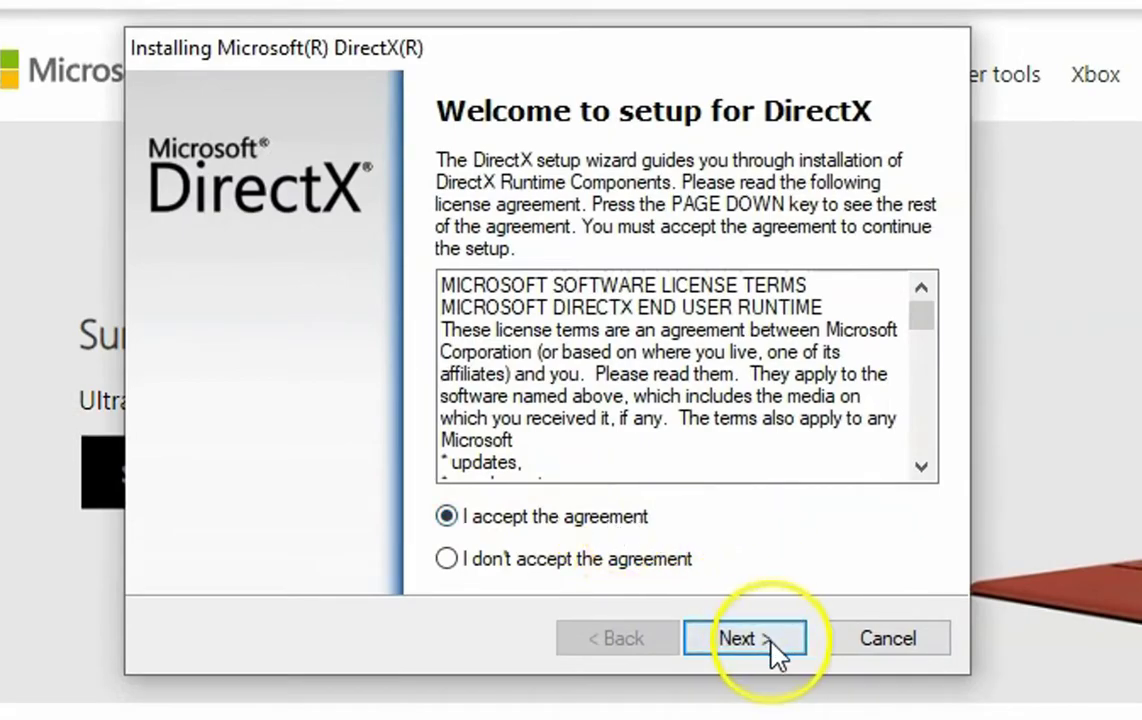
Step: Install the DirectX runtime with Install the Bing Bar unchecked, then finish the wizard
{"action": "left_click", "coordinate": [744, 638]}
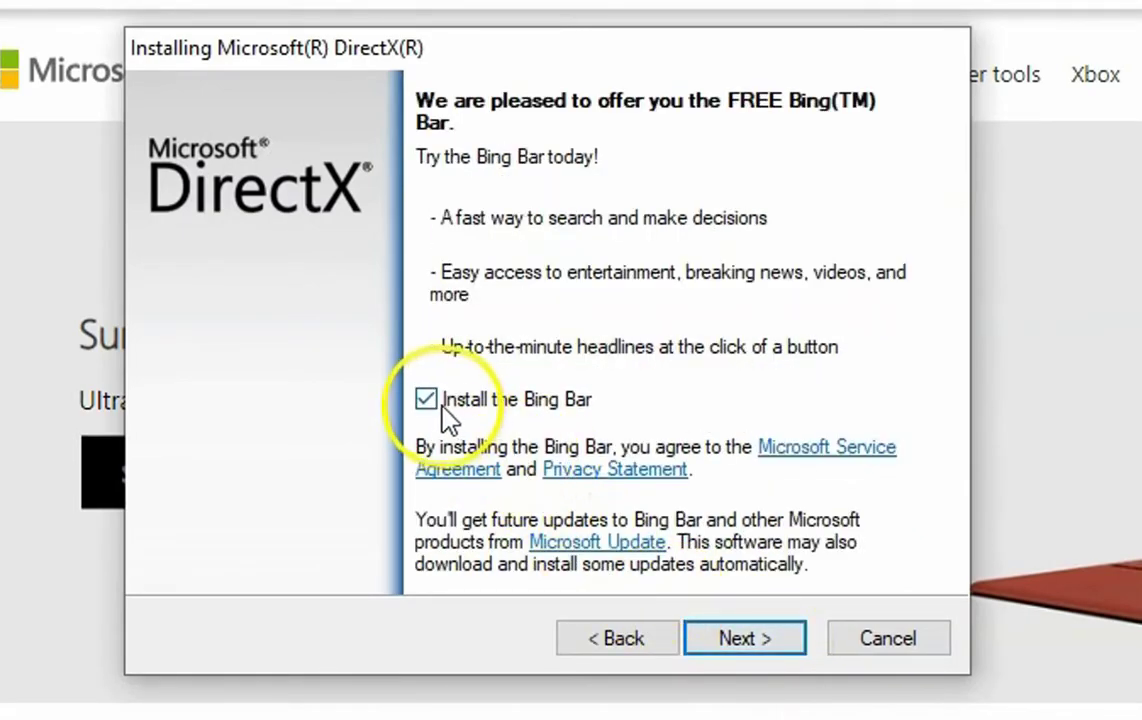
{"action": "left_click", "coordinate": [425, 399]}
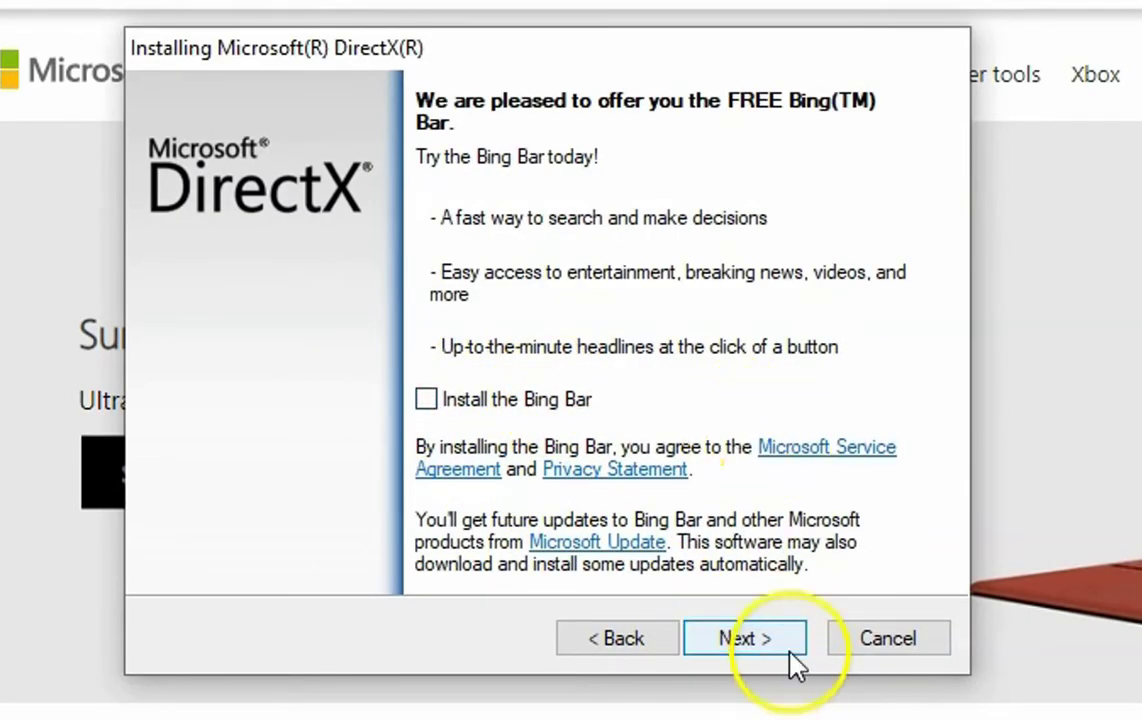
{"action": "left_click", "coordinate": [744, 638]}
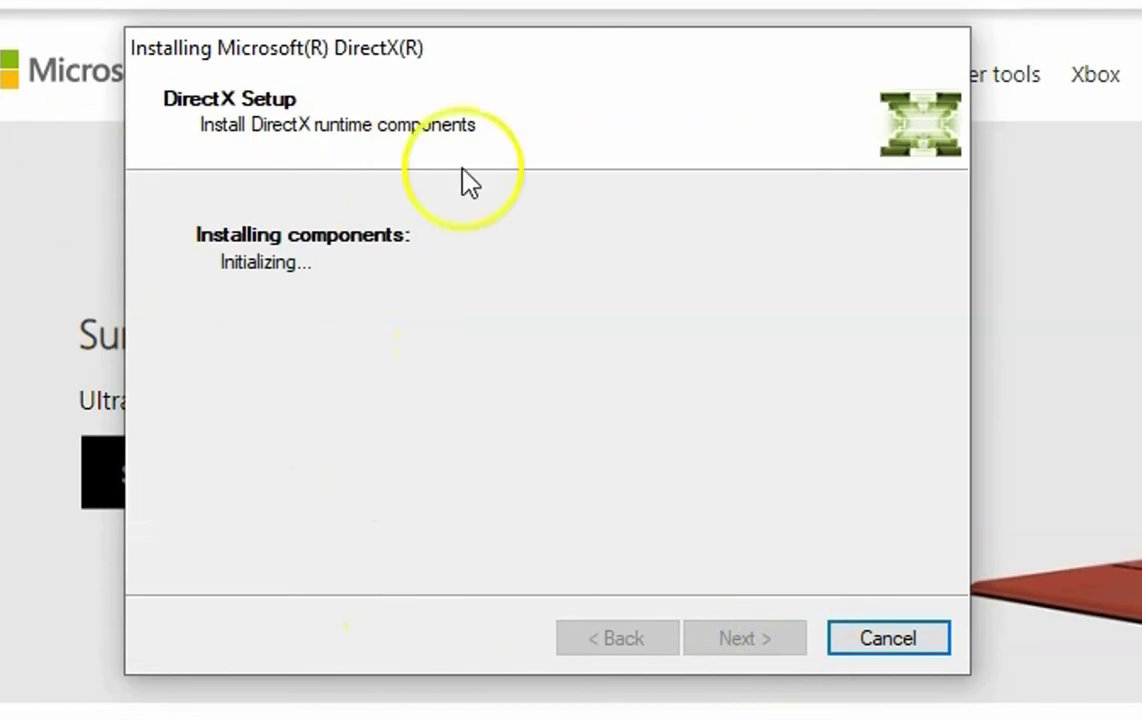
{"action": "mouse_move", "coordinate": [135, 315]}
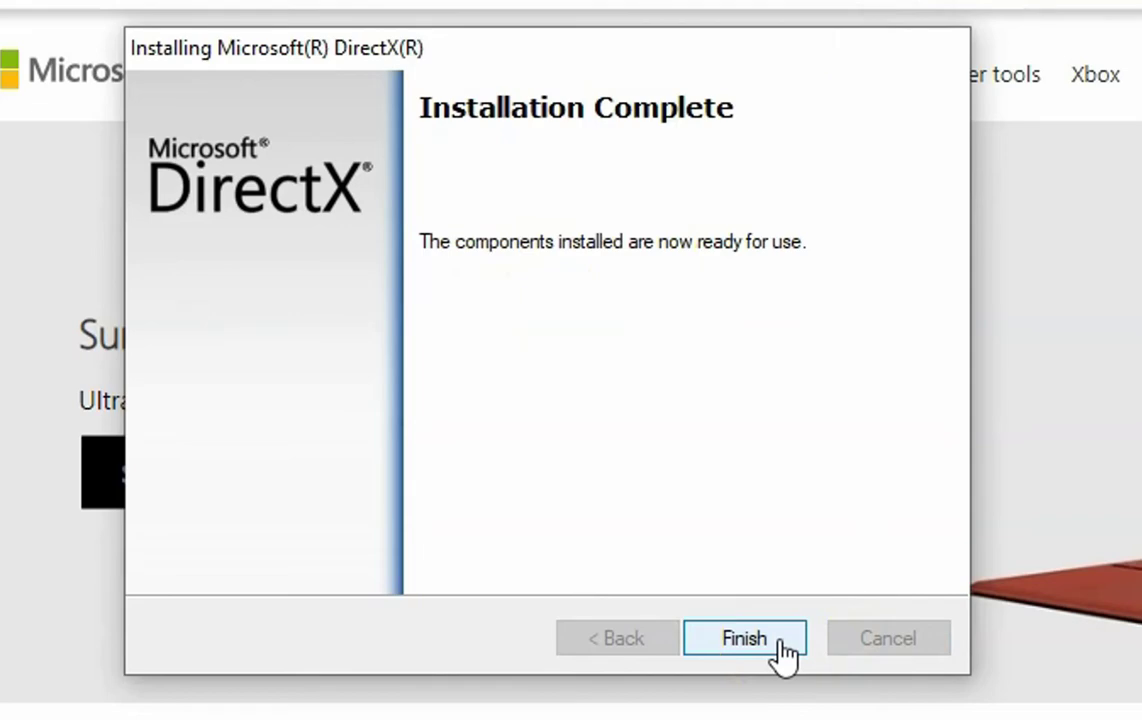
{"action": "left_click", "coordinate": [744, 638]}
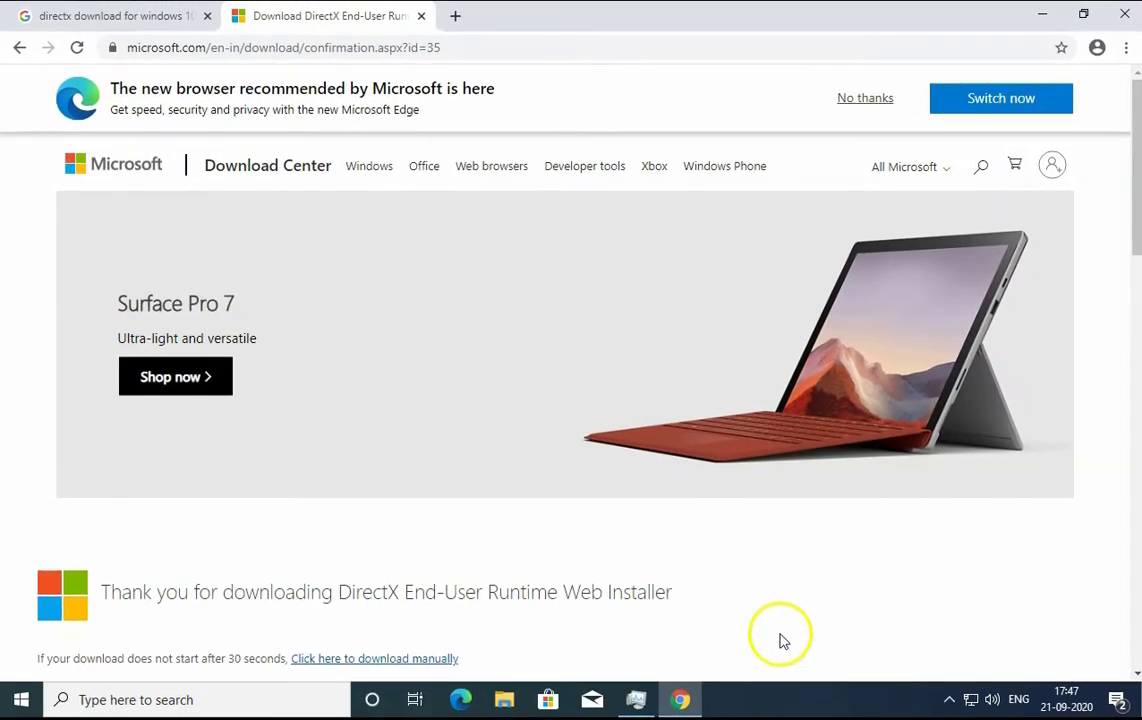
{"action": "mouse_move", "coordinate": [1083, 107]}
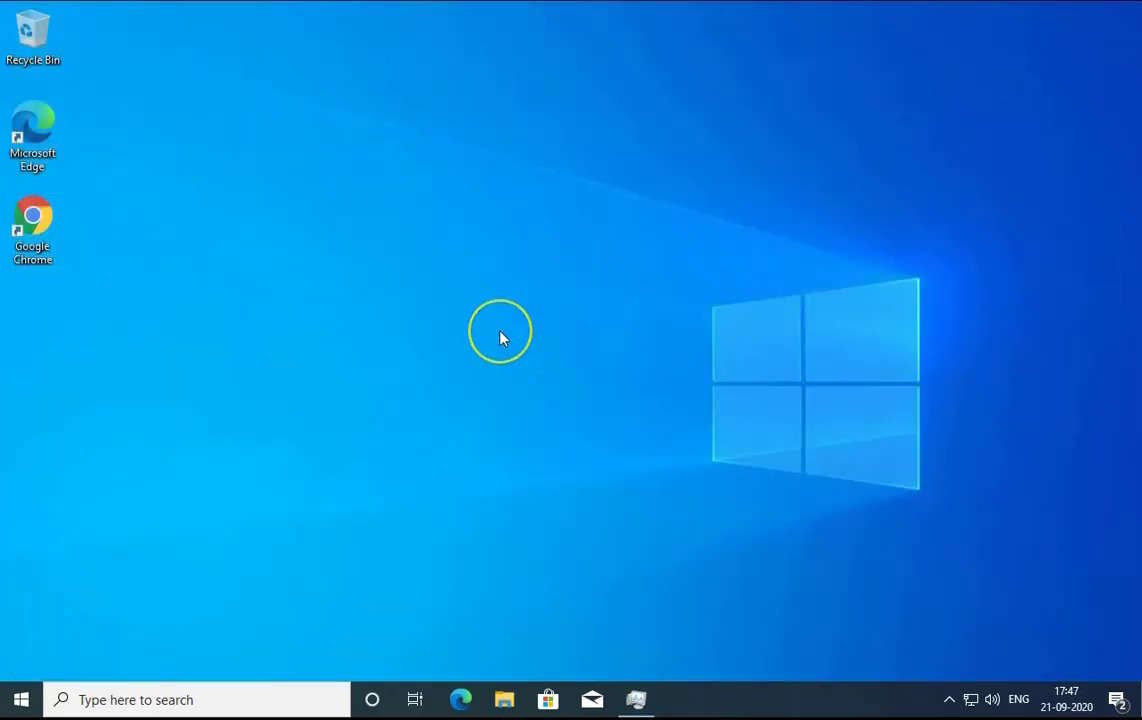
Step: Close Chrome and open the Win+X menu from the Start button
{"action": "left_click", "coordinate": [500, 335]}
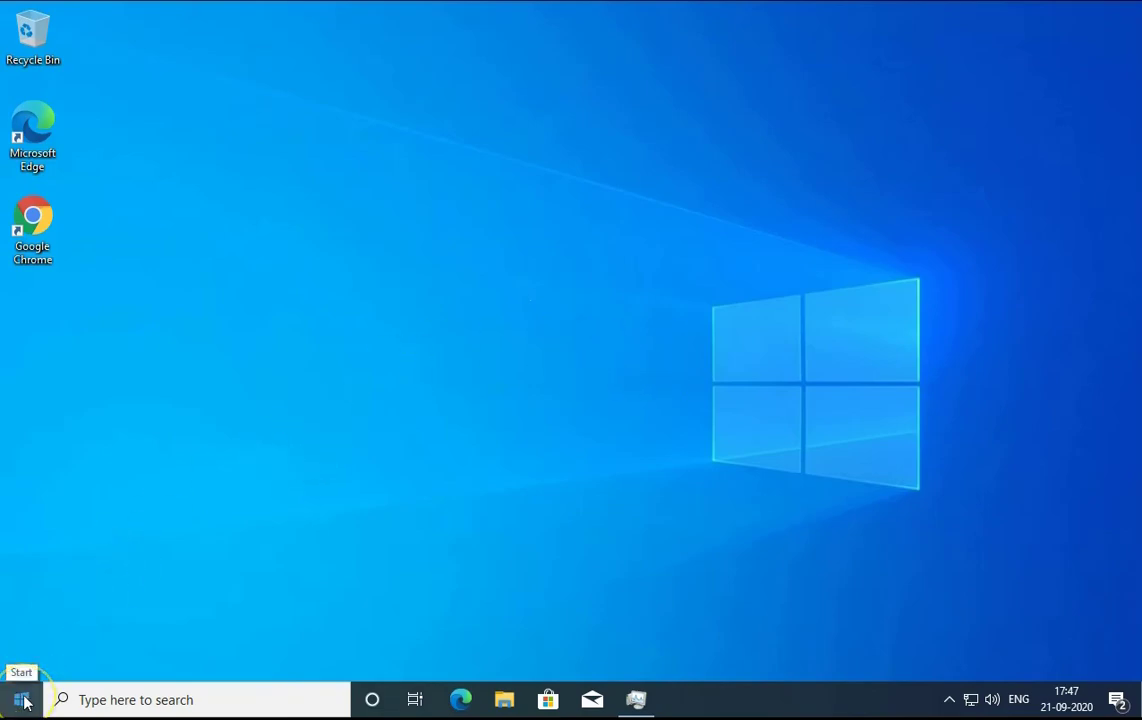
{"action": "right_click", "coordinate": [23, 699]}
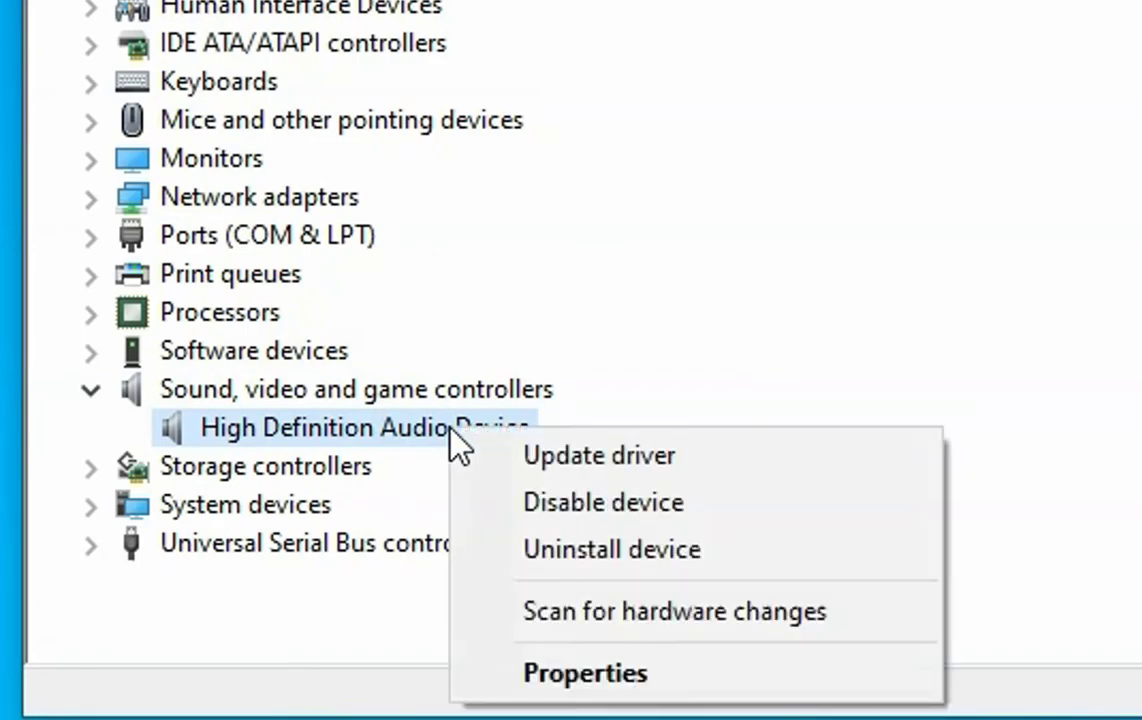
Step: Auto-search drivers for High Definition Audio Device; close the 'best driver installed' result
{"action": "left_click", "coordinate": [598, 455]}
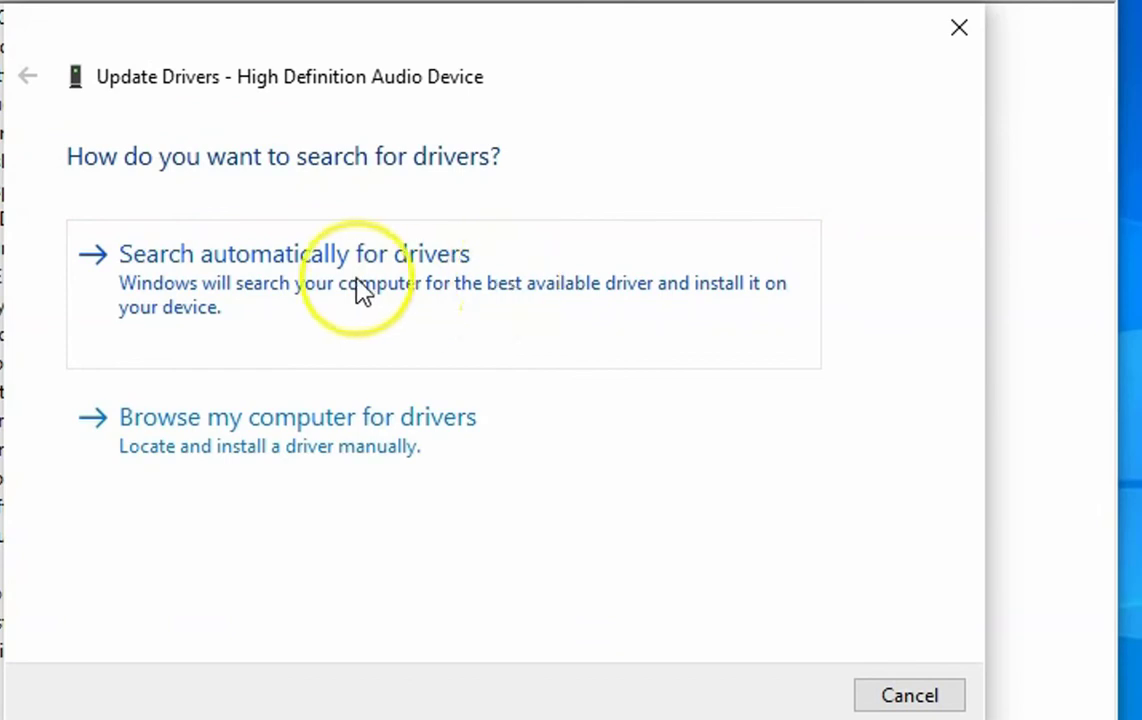
{"action": "left_click", "coordinate": [293, 253]}
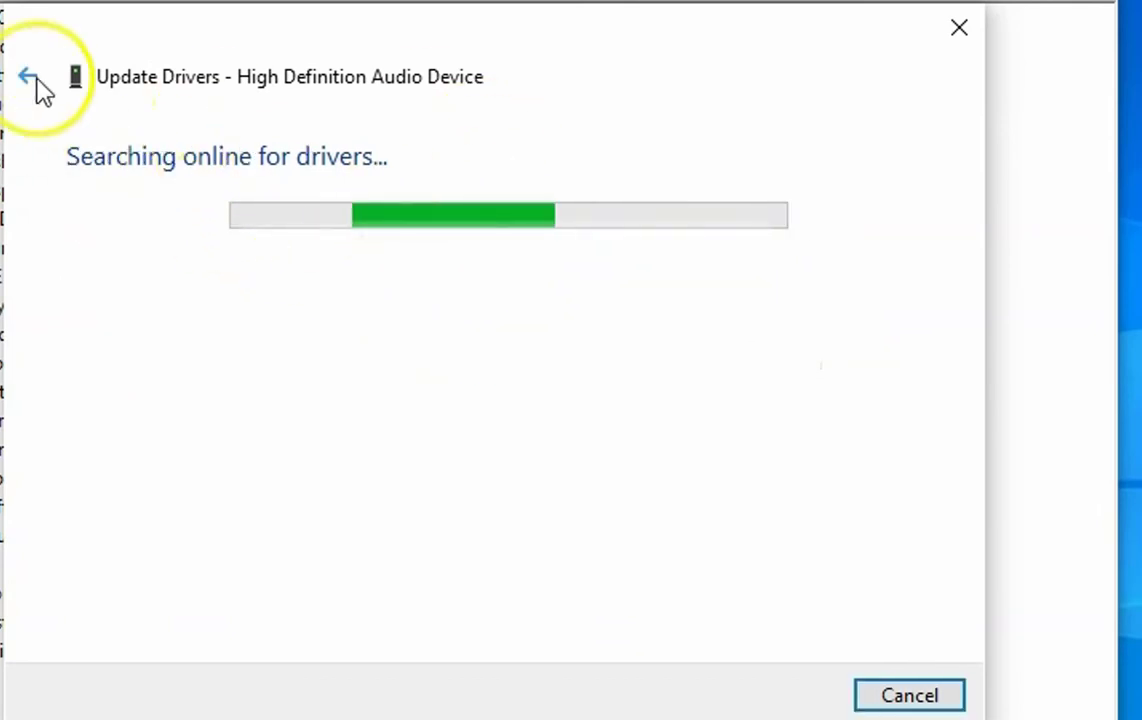
{"action": "mouse_move", "coordinate": [405, 95]}
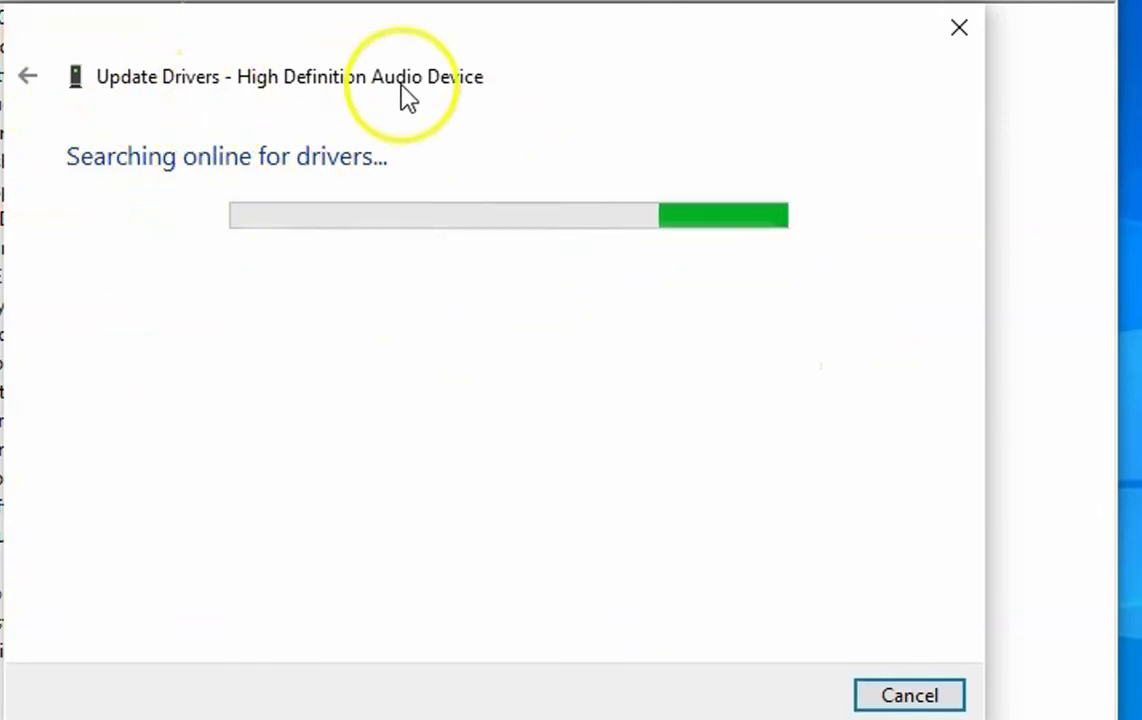
{"action": "mouse_move", "coordinate": [182, 143]}
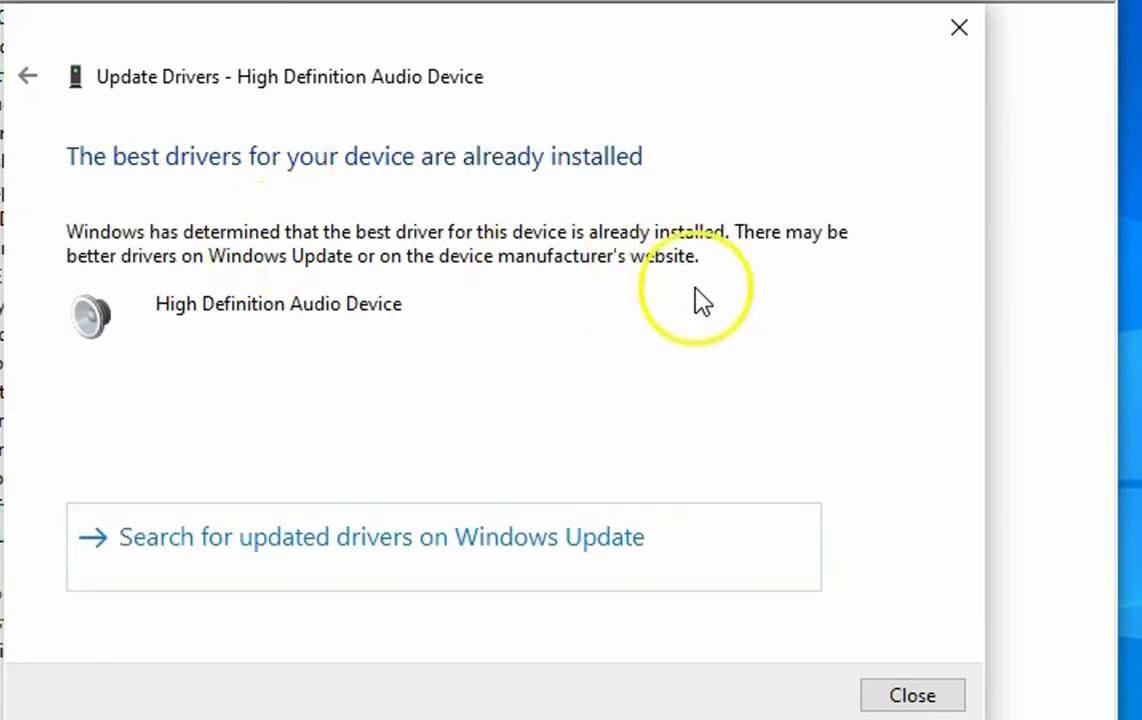
{"action": "left_click", "coordinate": [911, 695]}
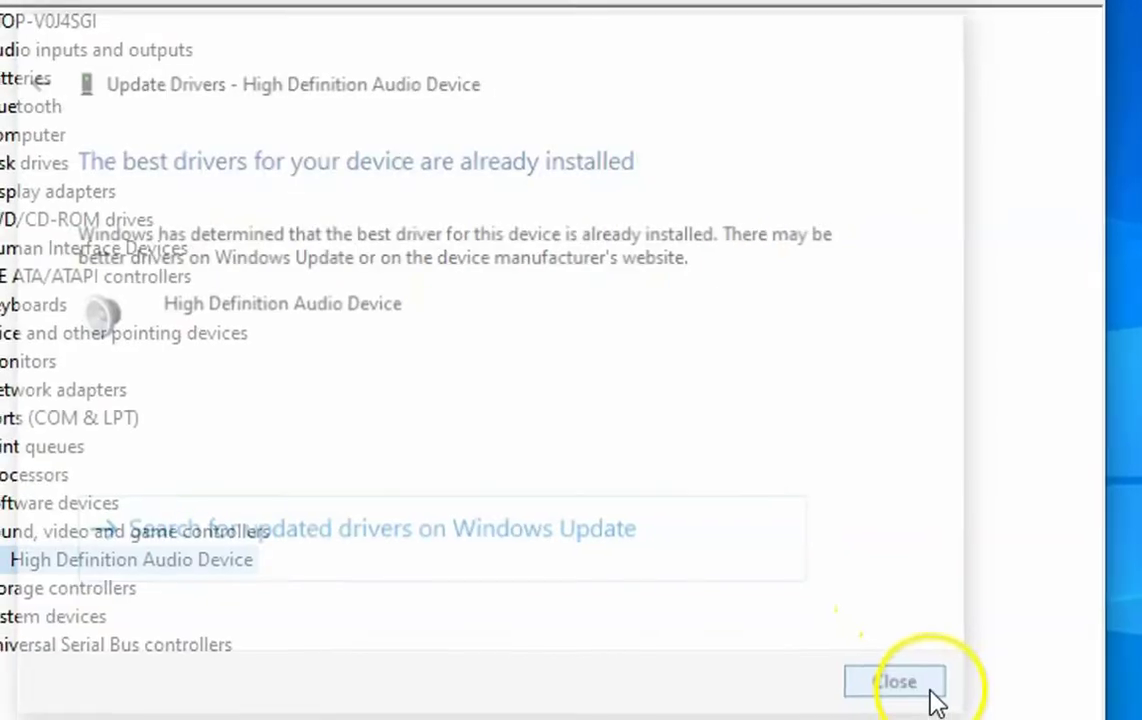
Step: Close Device Manager and the remaining driver dialog windows
{"action": "left_click", "coordinate": [894, 681]}
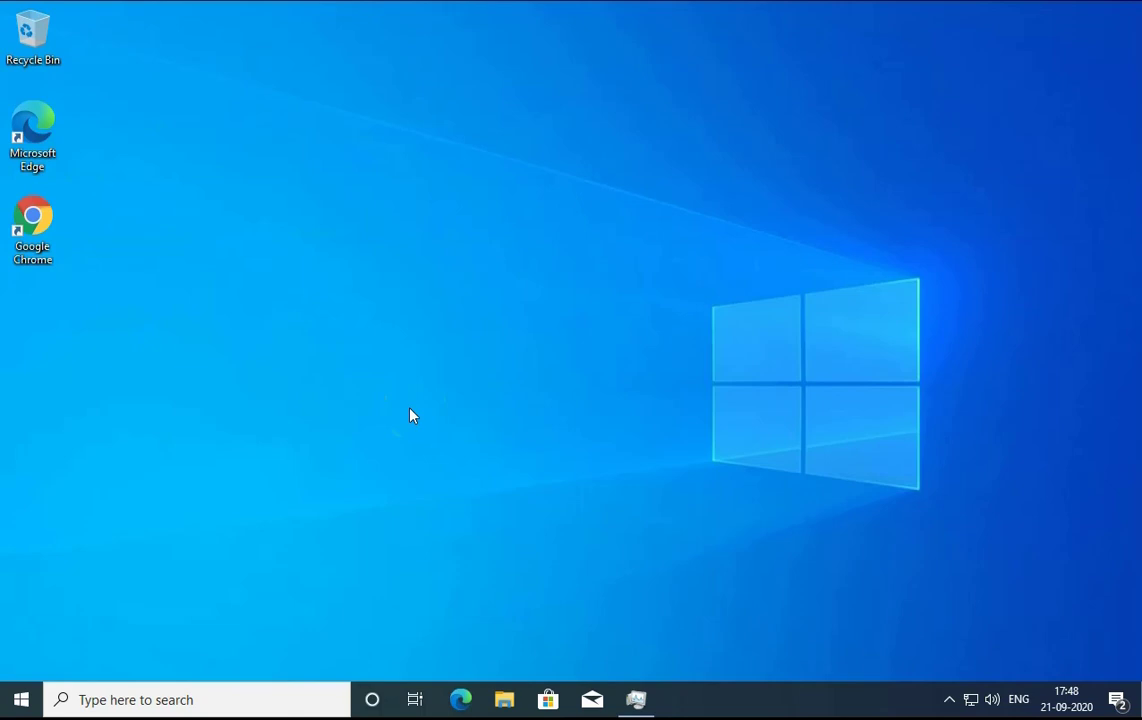
{"action": "left_click", "coordinate": [311, 387]}
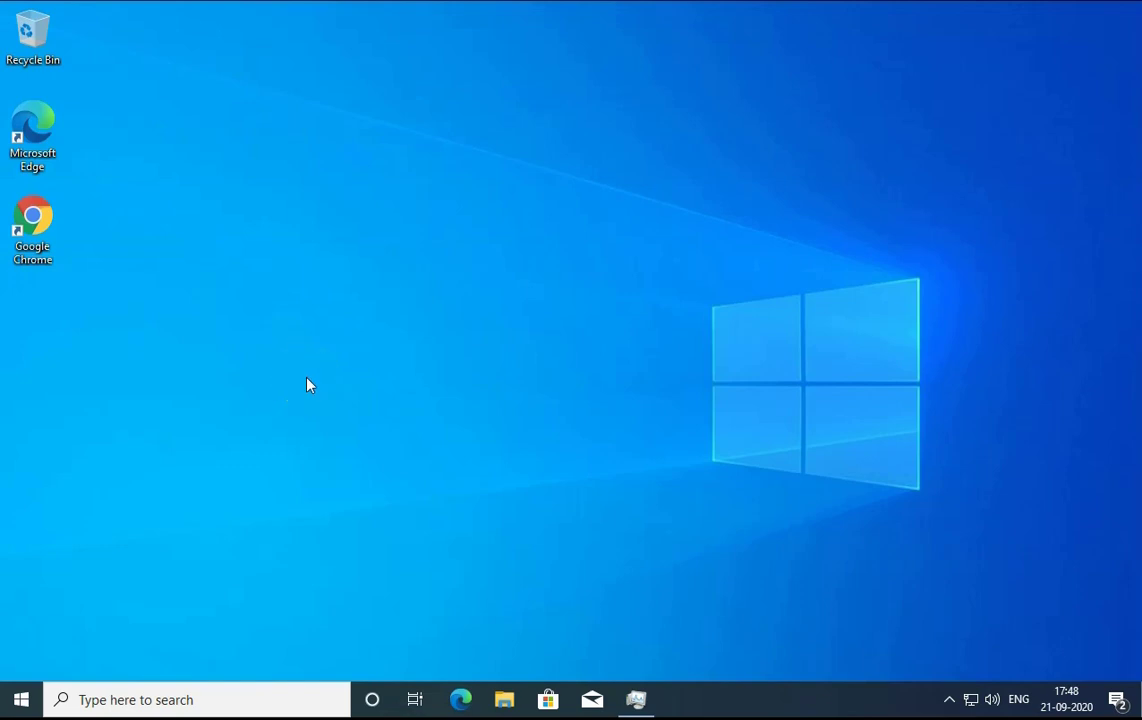
{"action": "mouse_move", "coordinate": [307, 377]}
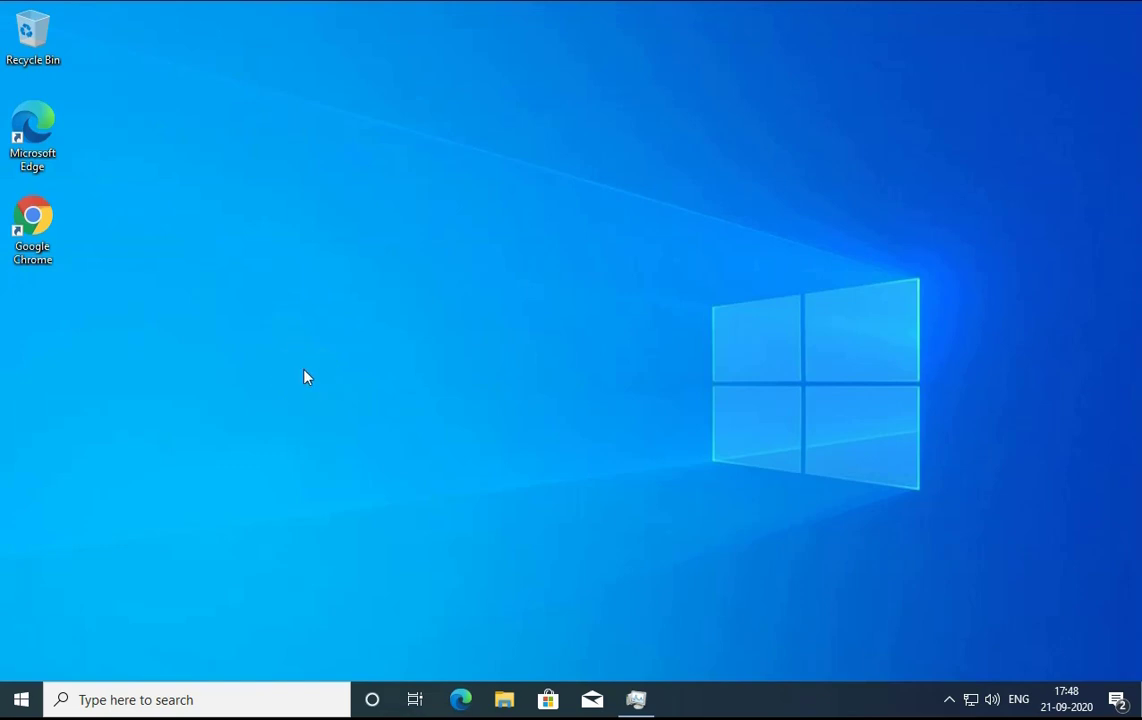
{"action": "left_click", "coordinate": [328, 322]}
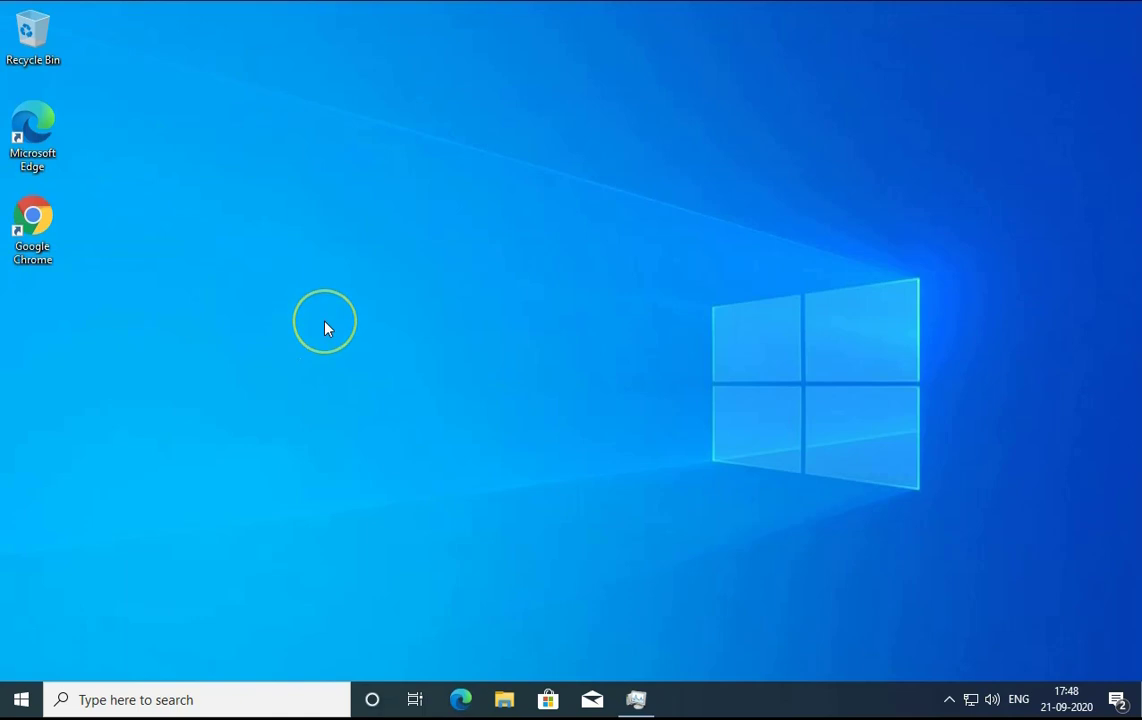